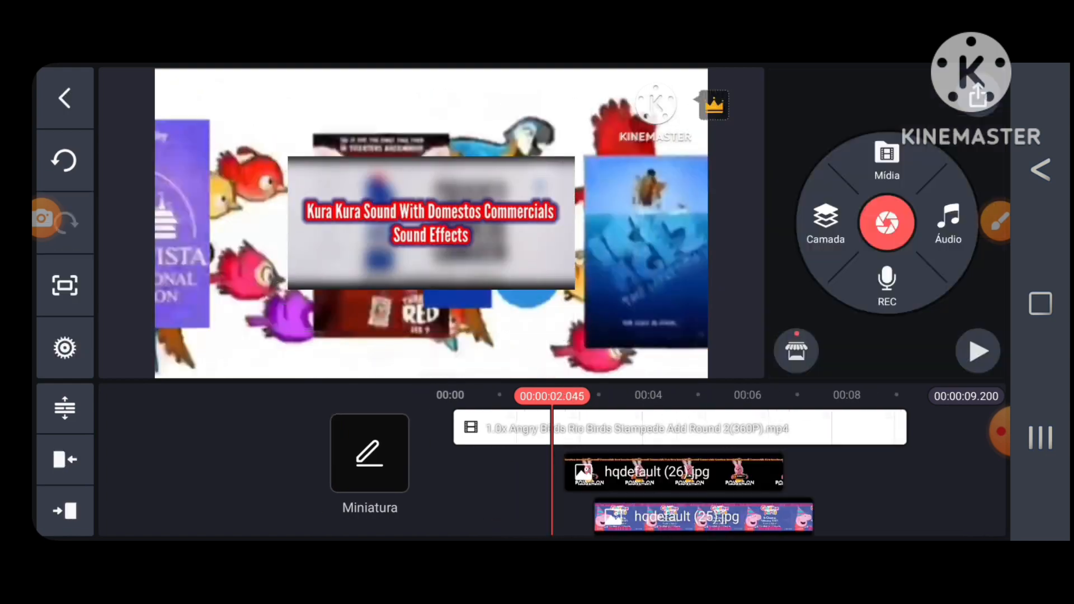
Step: Select the WB Animation logo layer clip over the Angry Birds Rio video
{"action": "left_click", "coordinate": [658, 473]}
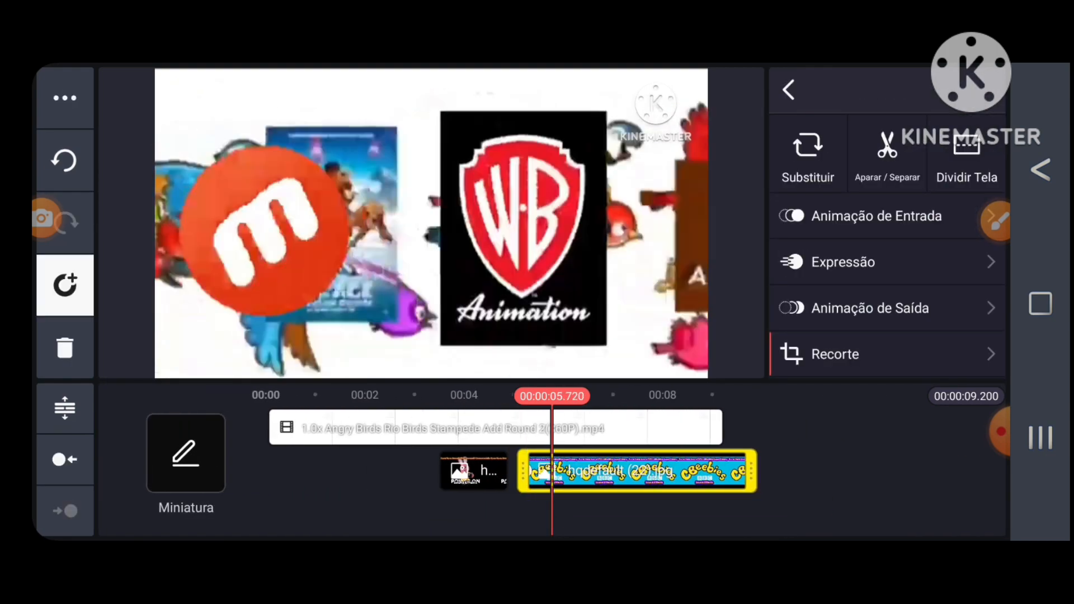
Step: Add more logo image layers via Camada > Mídia and export with Salve como Vídeo
{"action": "left_click", "coordinate": [808, 154]}
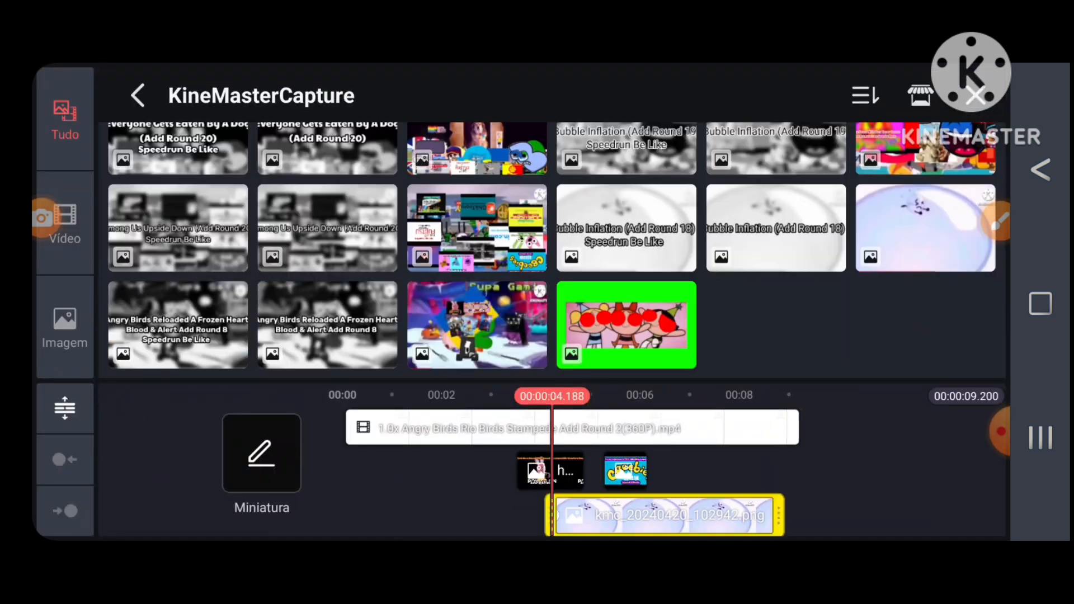
{"action": "left_click", "coordinate": [137, 95]}
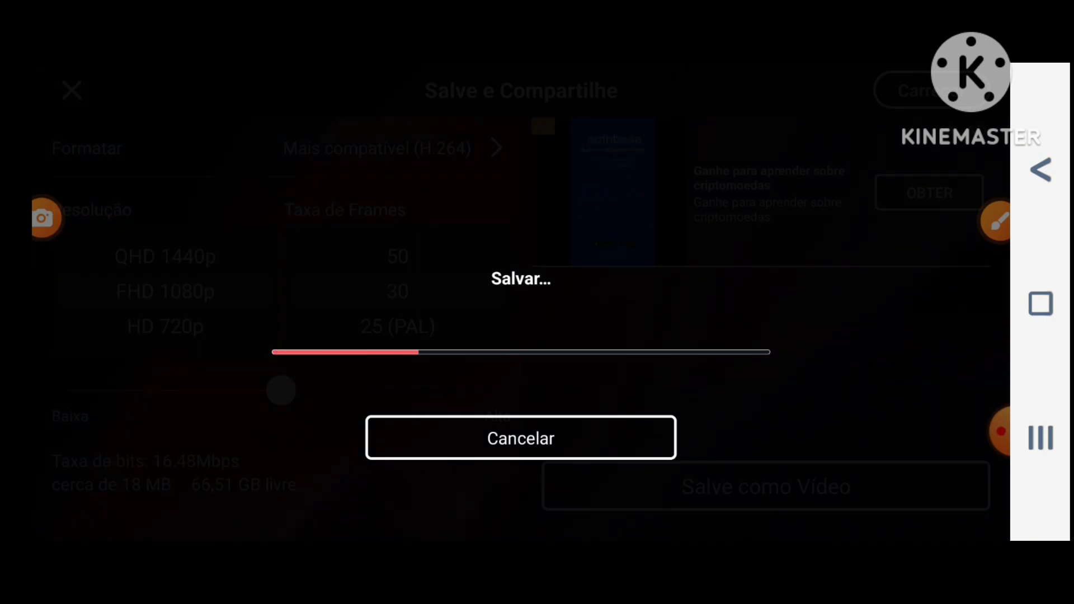
{"action": "left_click", "coordinate": [520, 438]}
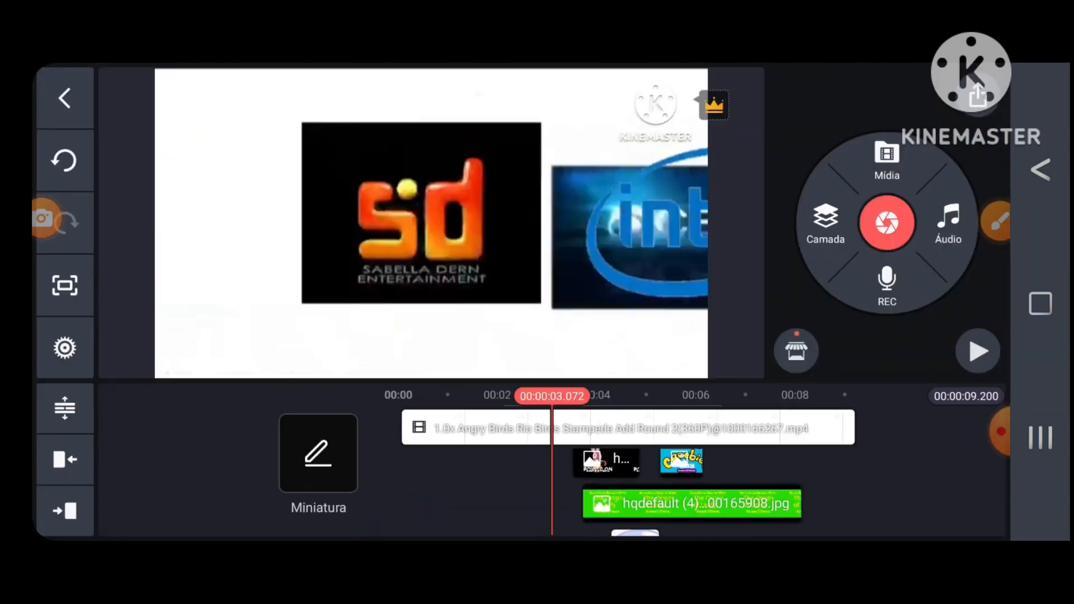
{"action": "left_click", "coordinate": [826, 223]}
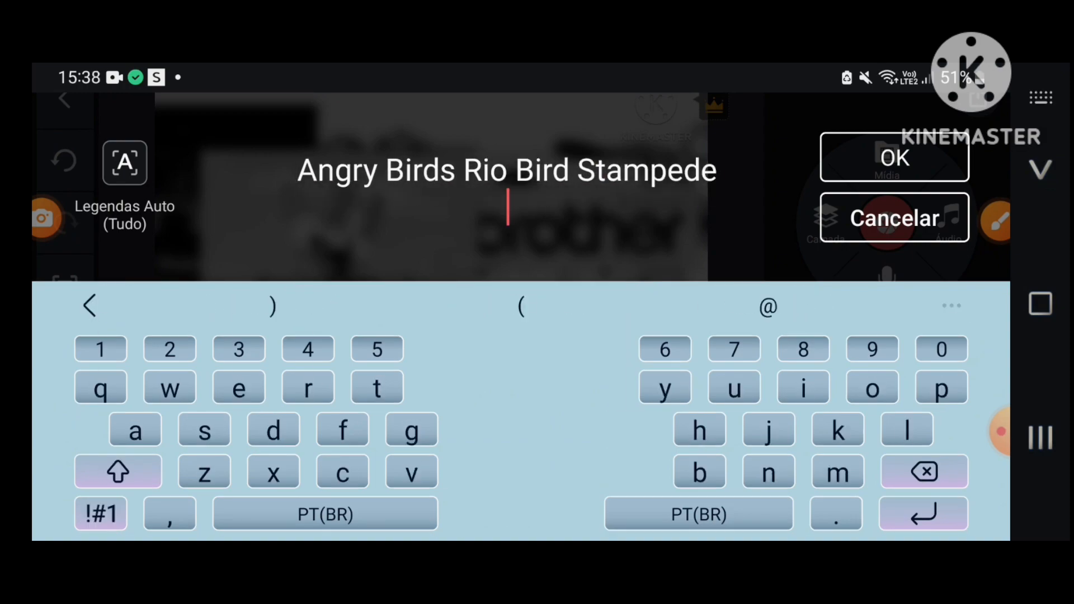
Step: Share to YouTube, confirming the 'Angry Birds Rio Bird Stampede' title in Adicionar detalhes
{"action": "left_click", "coordinate": [892, 156]}
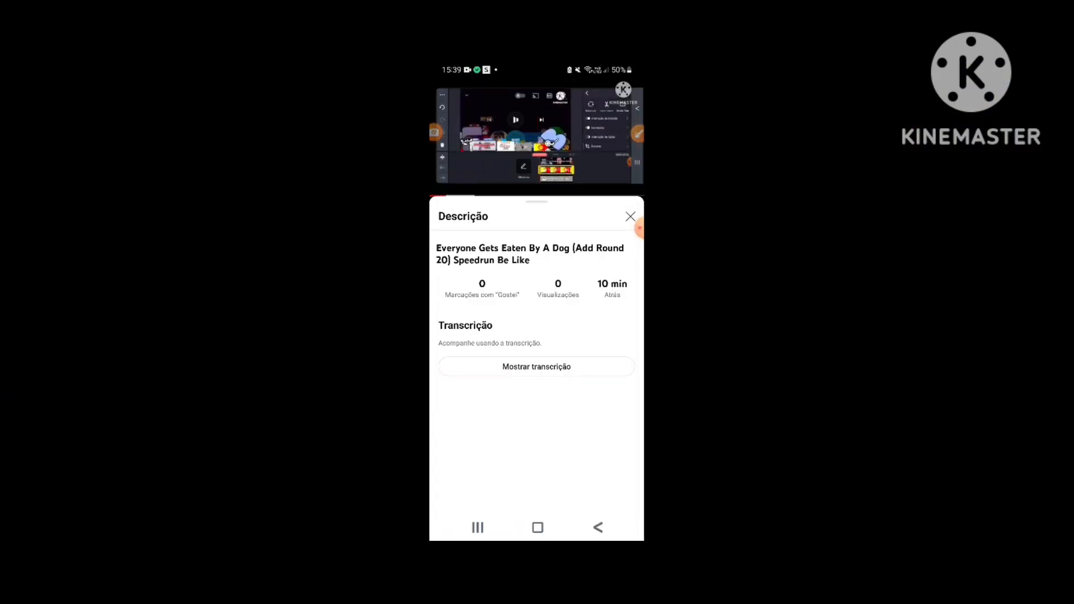
{"action": "left_click", "coordinate": [630, 216]}
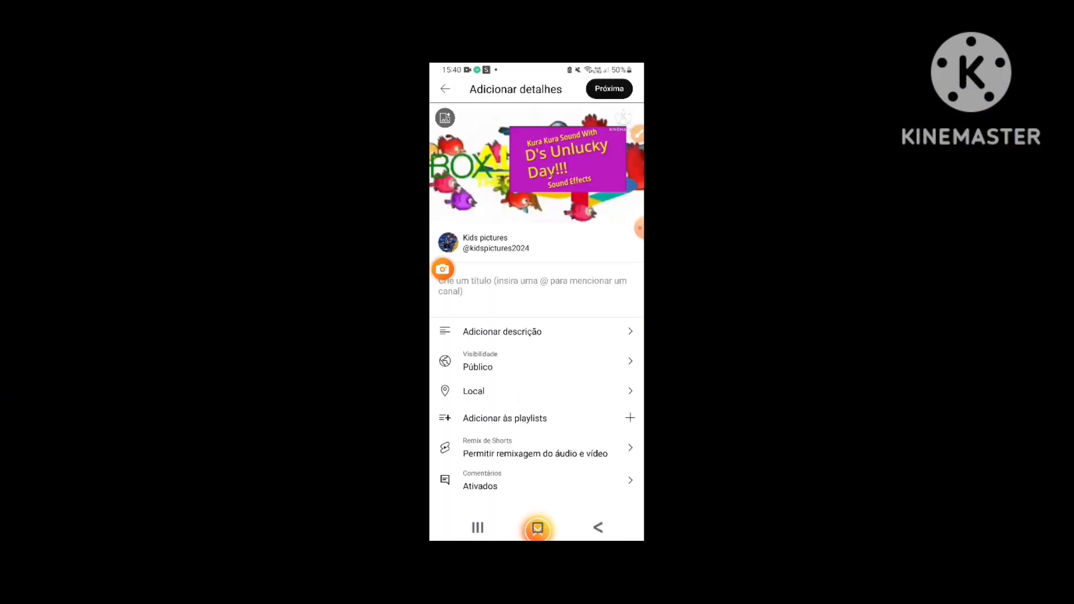